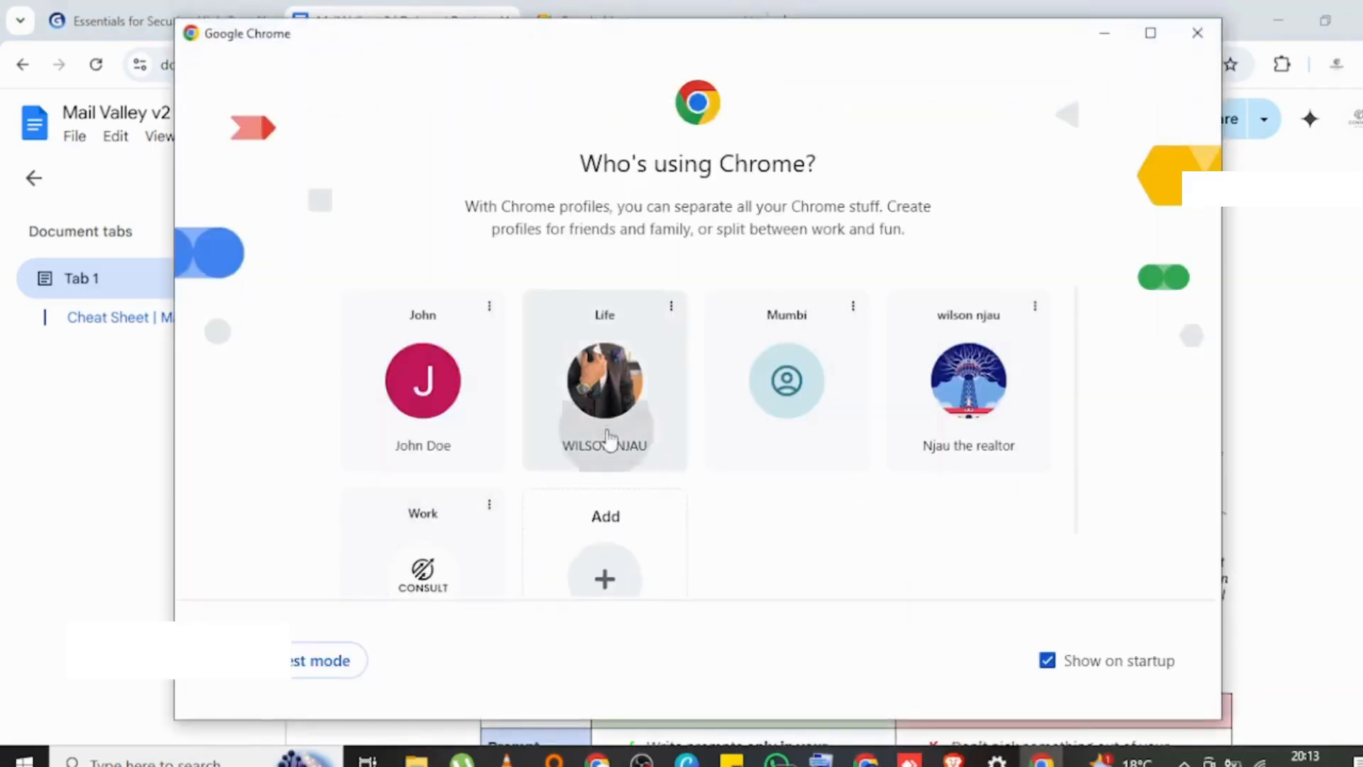
- Start Chrome with the Life profile and connect the Urban VPN Proxy extension
left_click(604, 380)
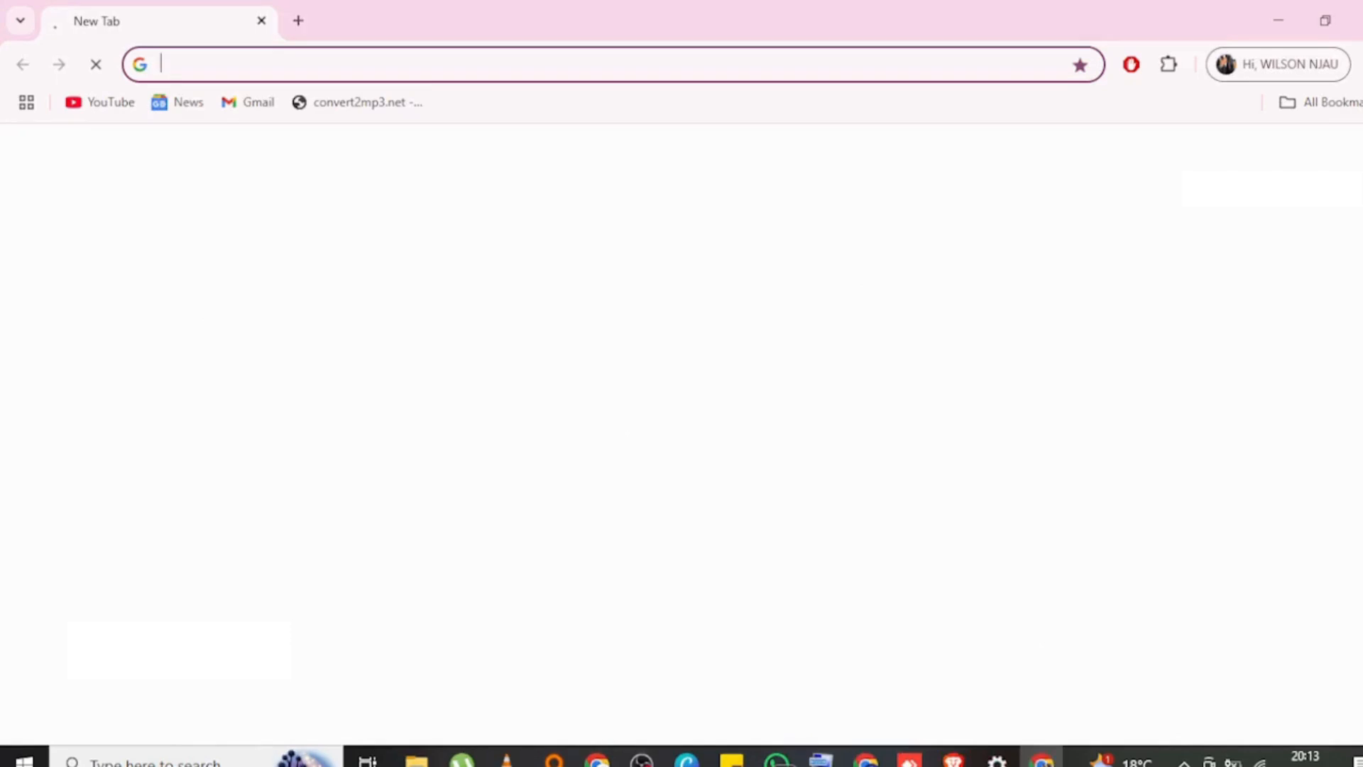
left_click(1169, 65)
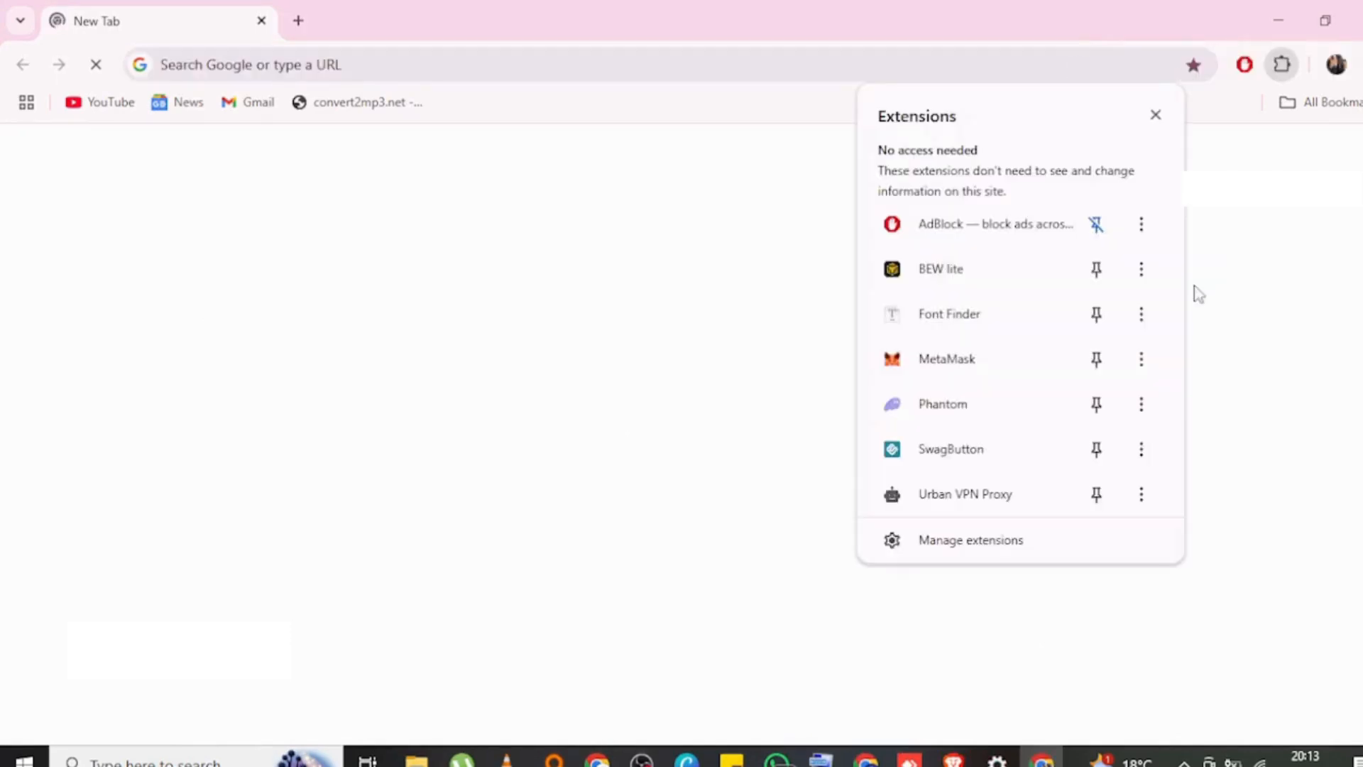
left_click(1155, 114)
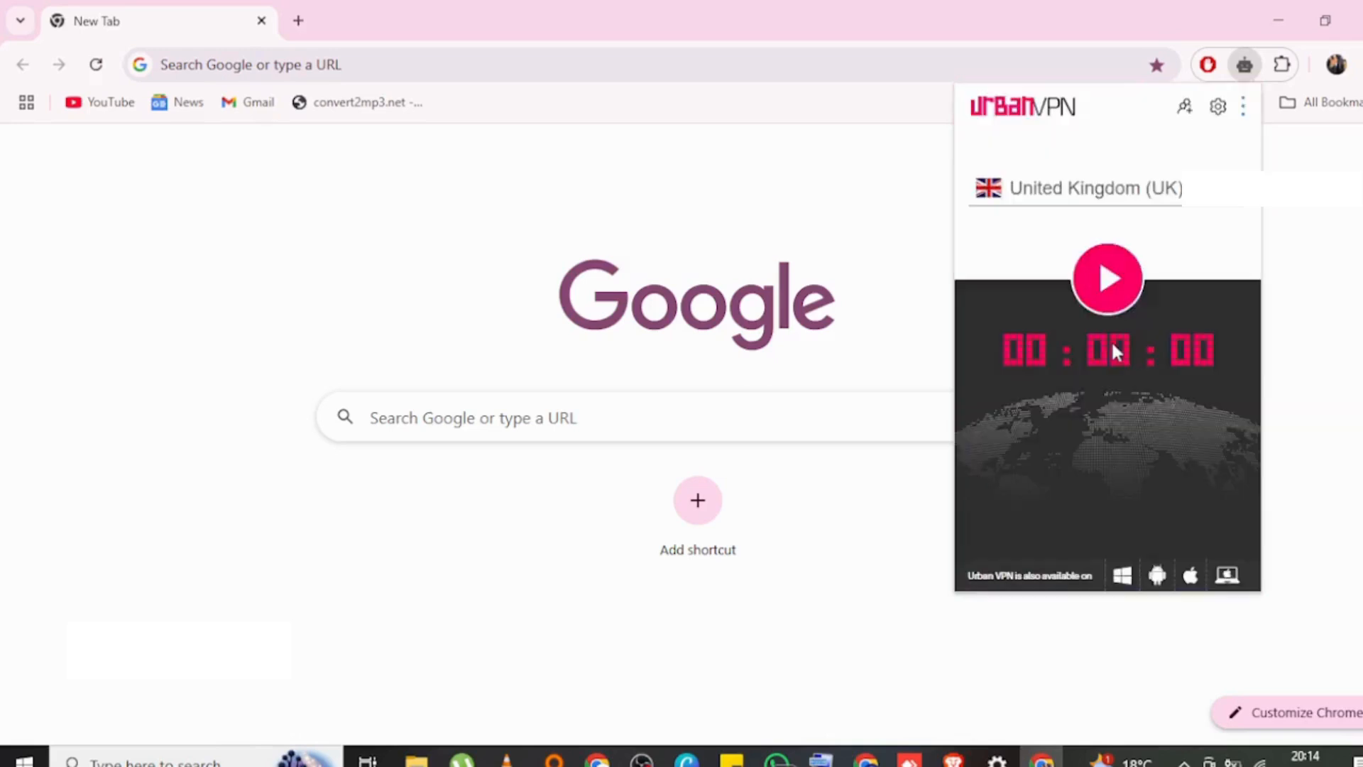
left_click(1107, 279)
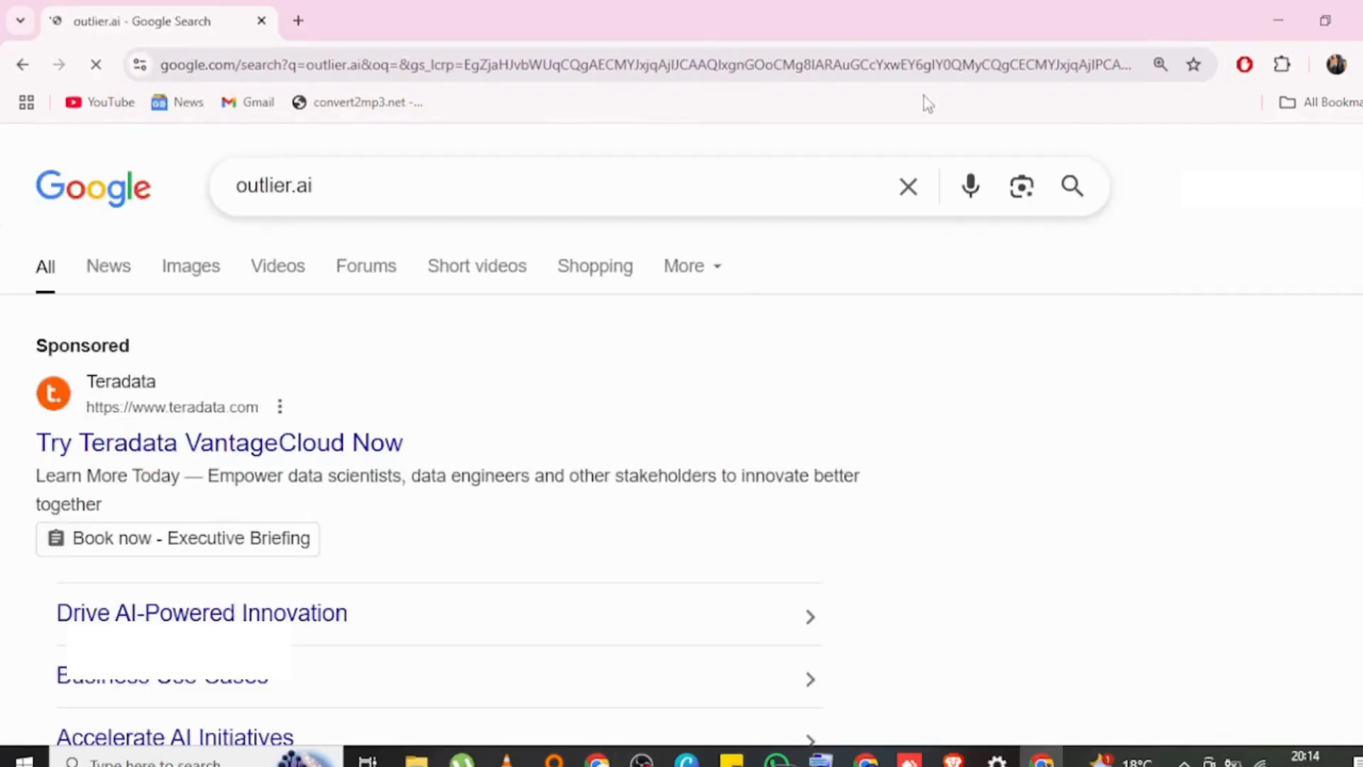
- Scroll the outlier.ai search results to reach Outlier's Open Opportunities page
scroll("down", 3)
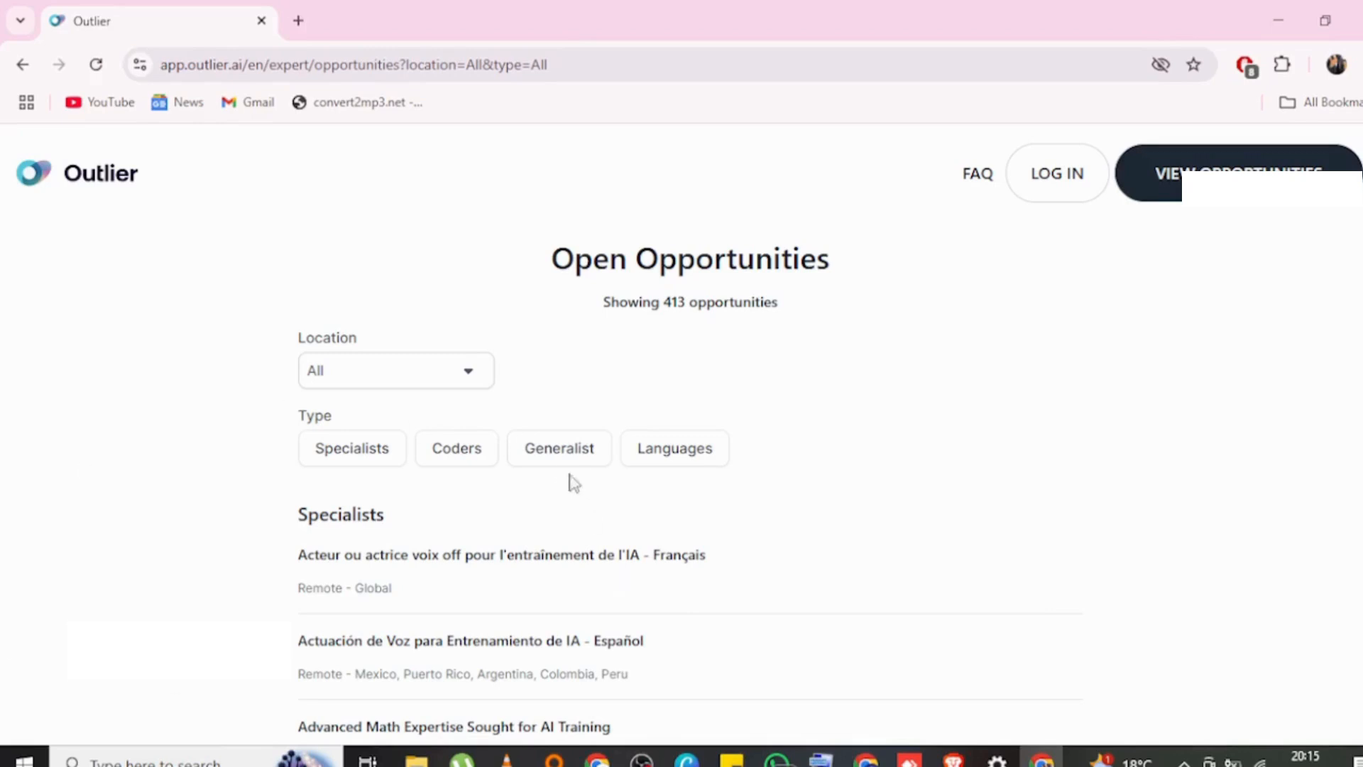
- Filter to the 31 Generalist roles and open AI Content Reviewer (Remote - United States)
left_click(559, 448)
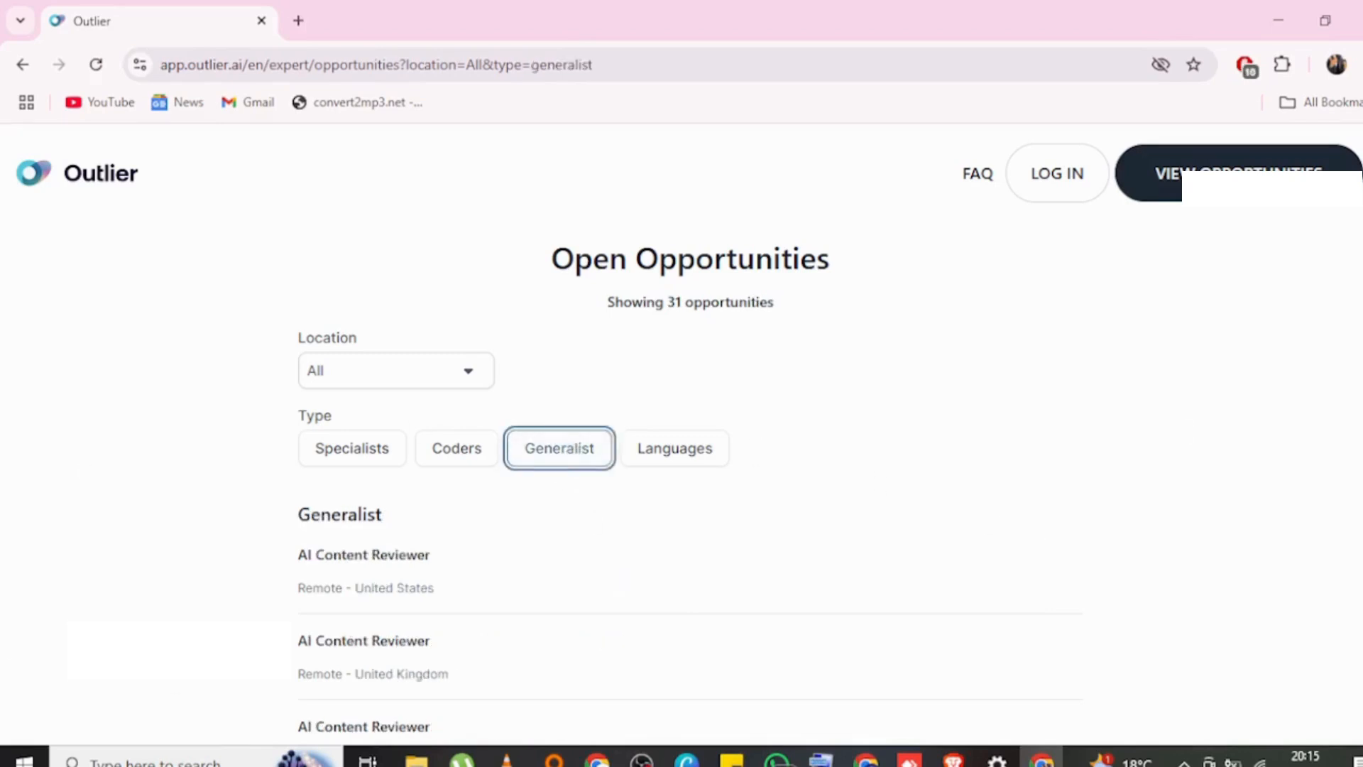
scroll("down", 3)
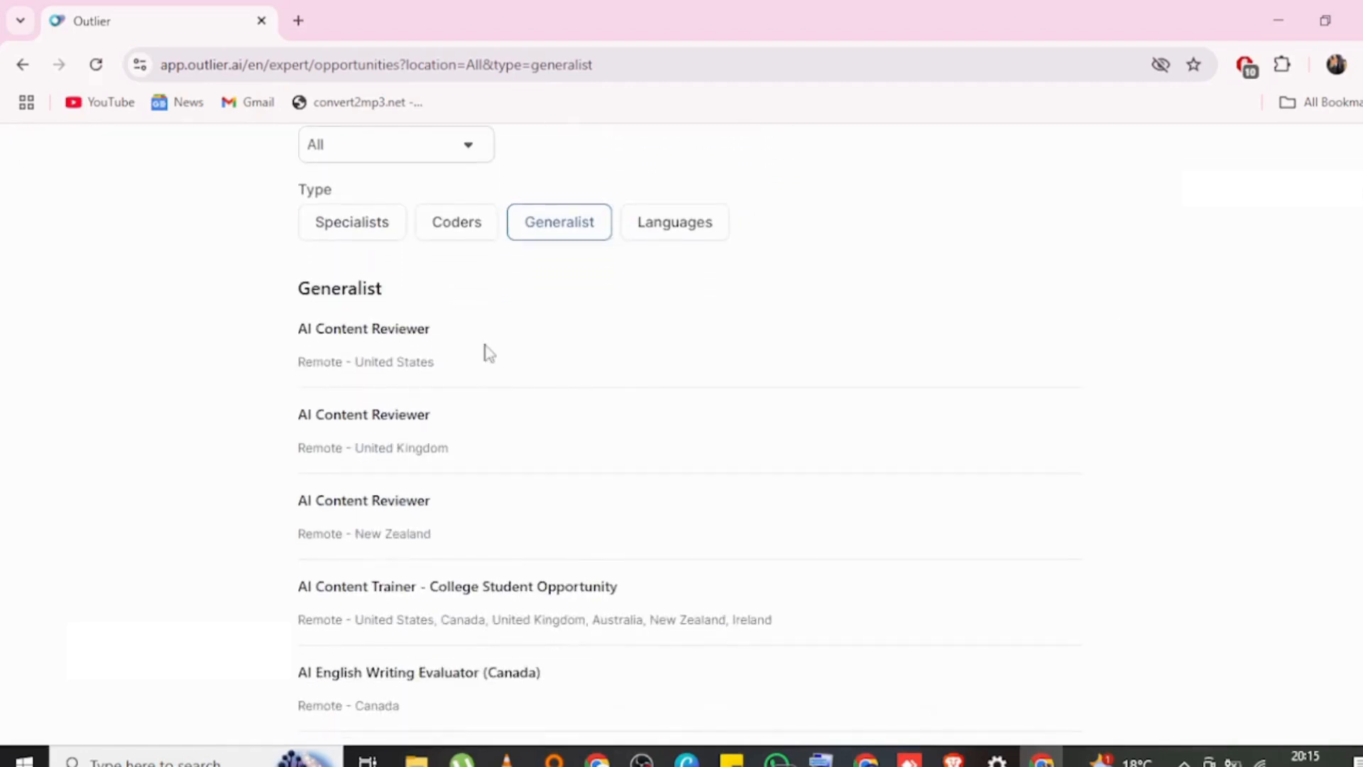
left_click(363, 328)
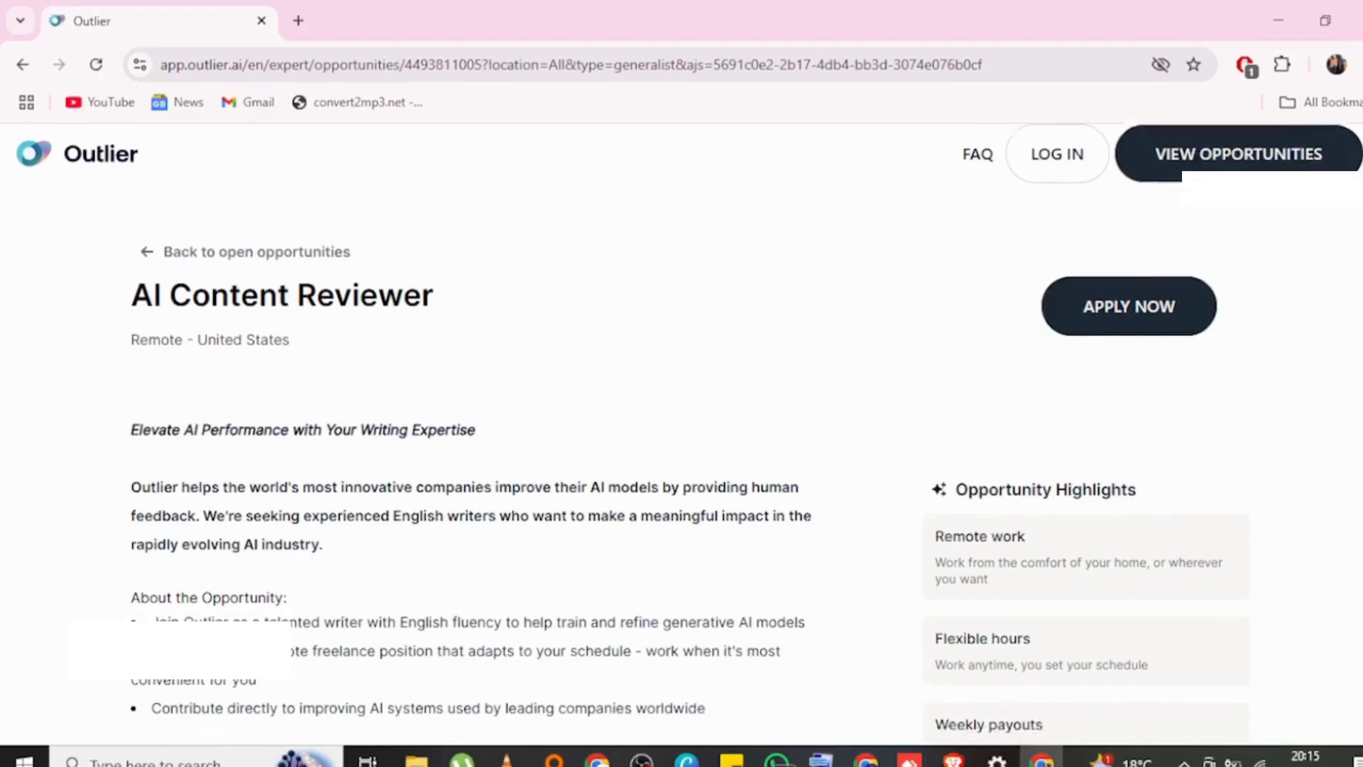
scroll("down", 3)
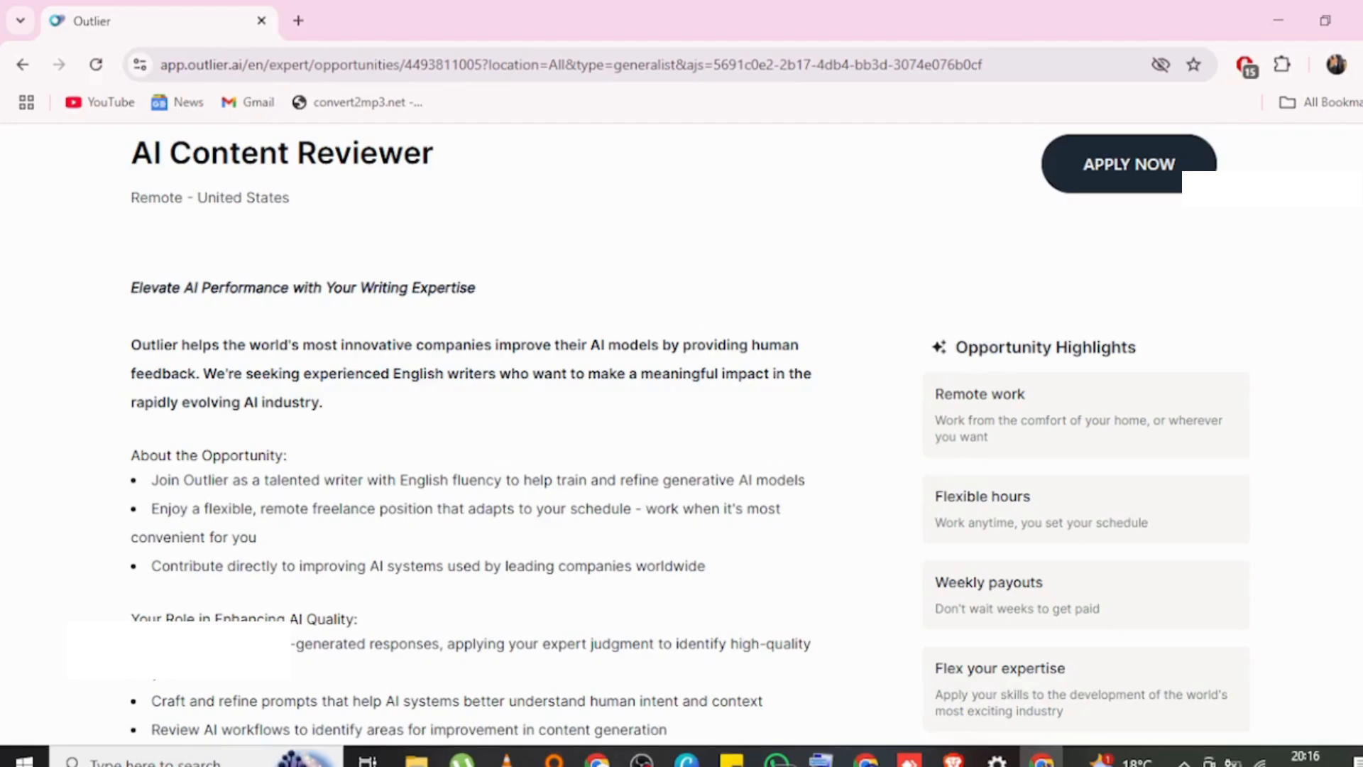
scroll("down", 3)
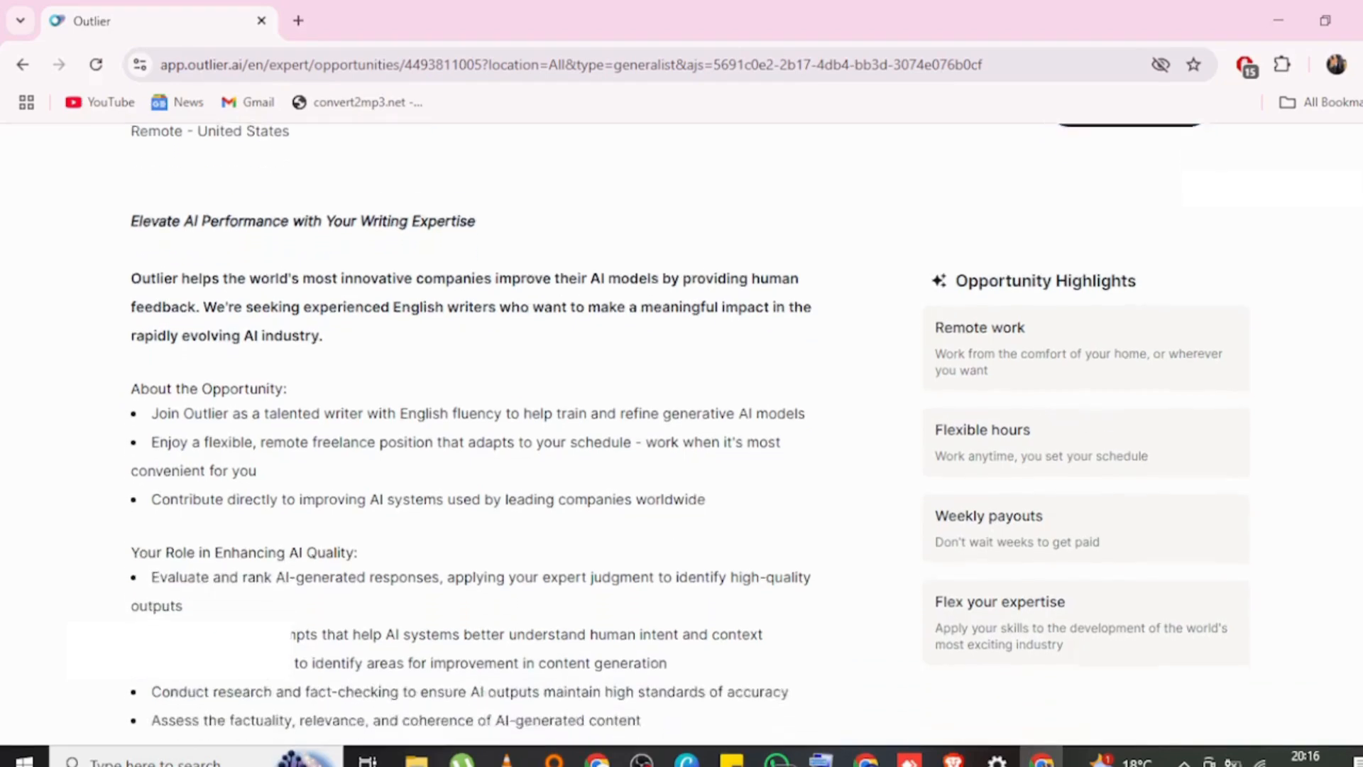
scroll("down", 3)
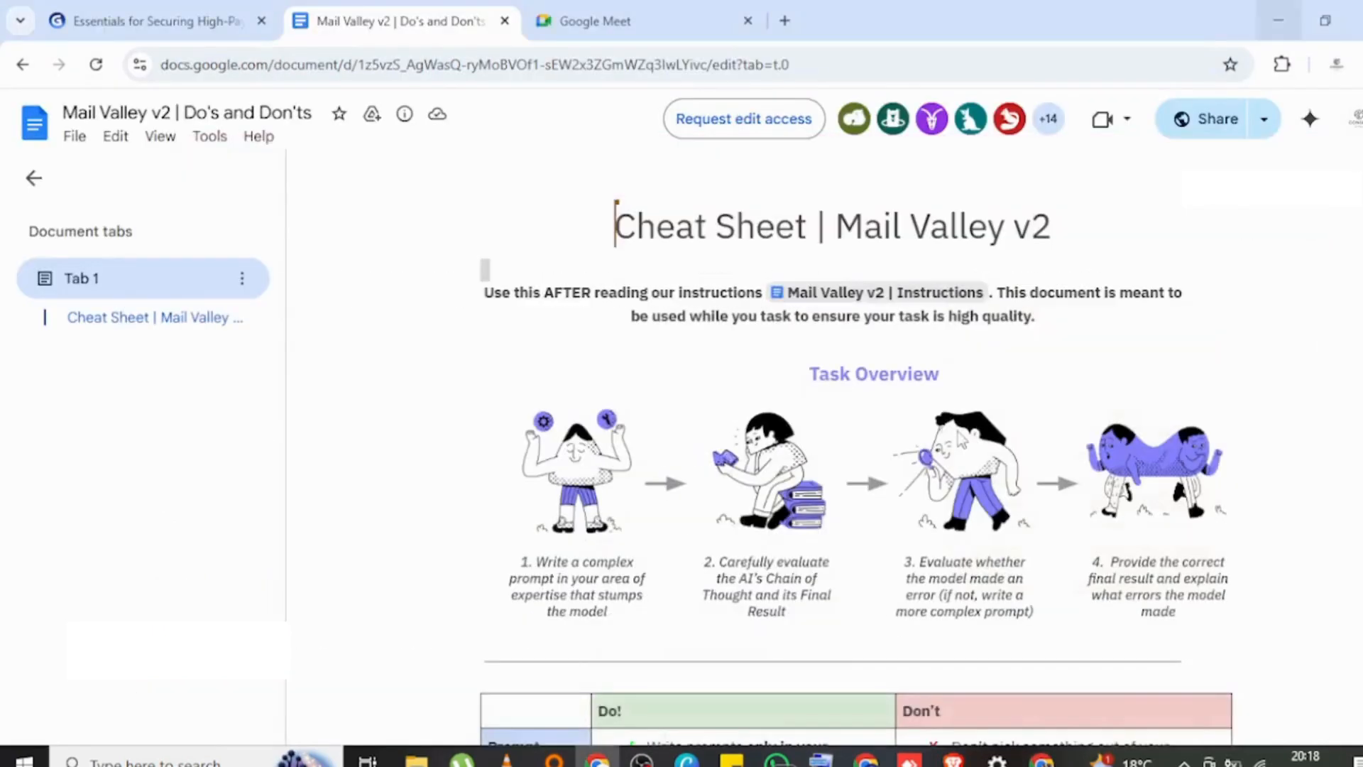
scroll("down", 3)
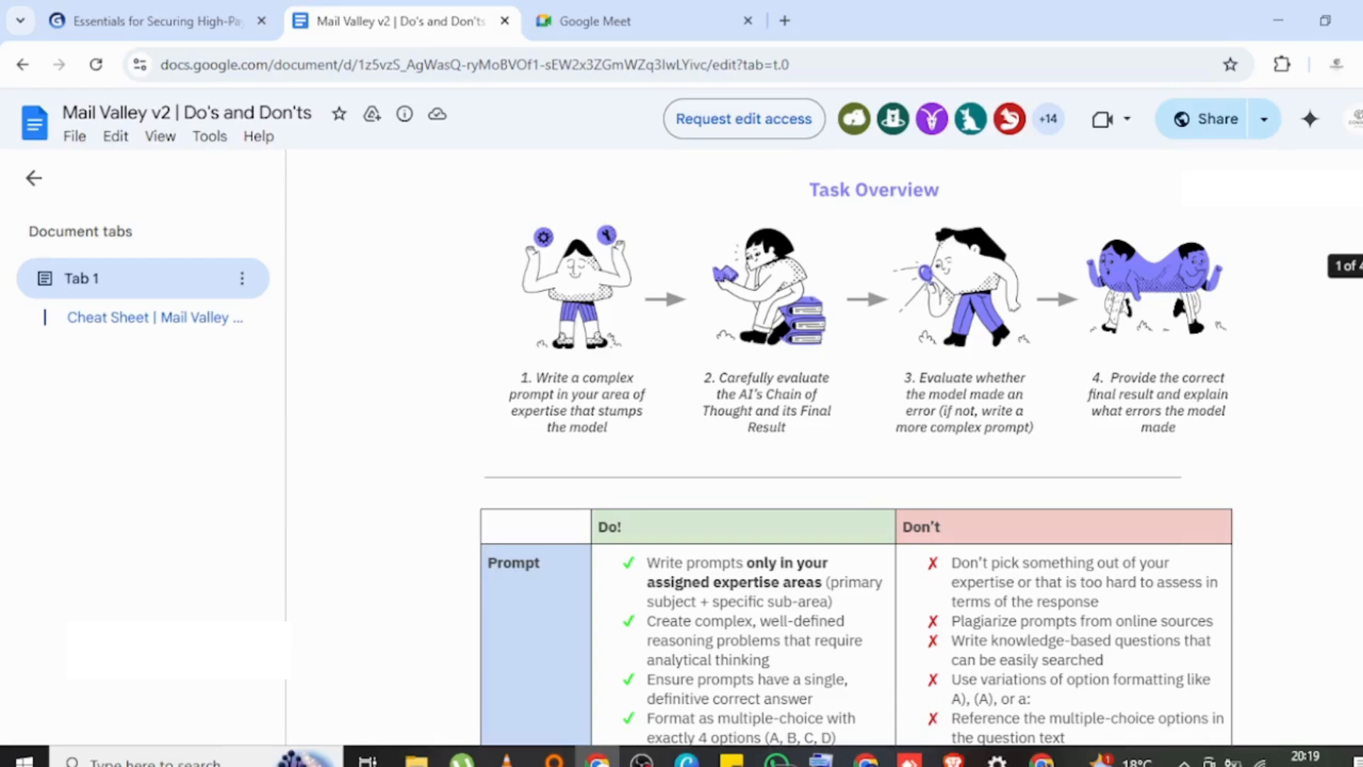
scroll("down", 3)
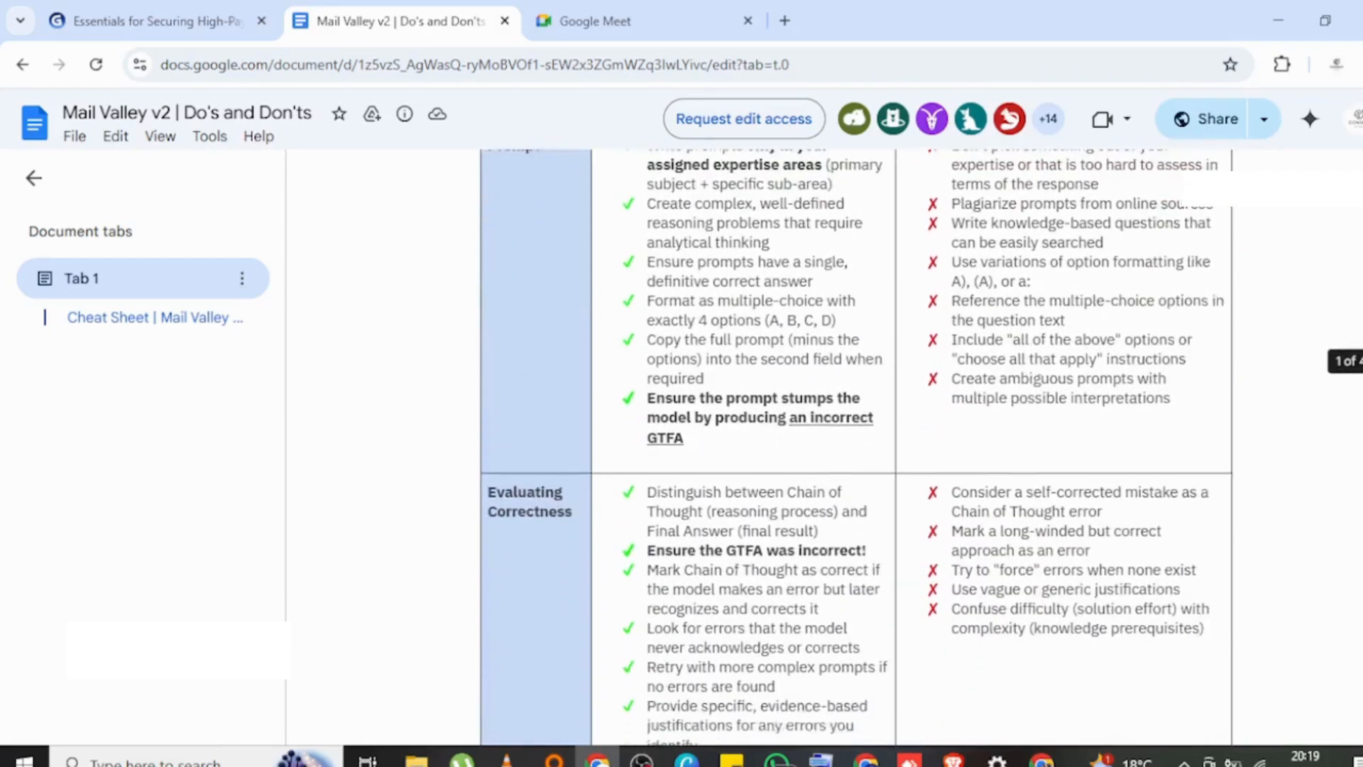
scroll("down", 3)
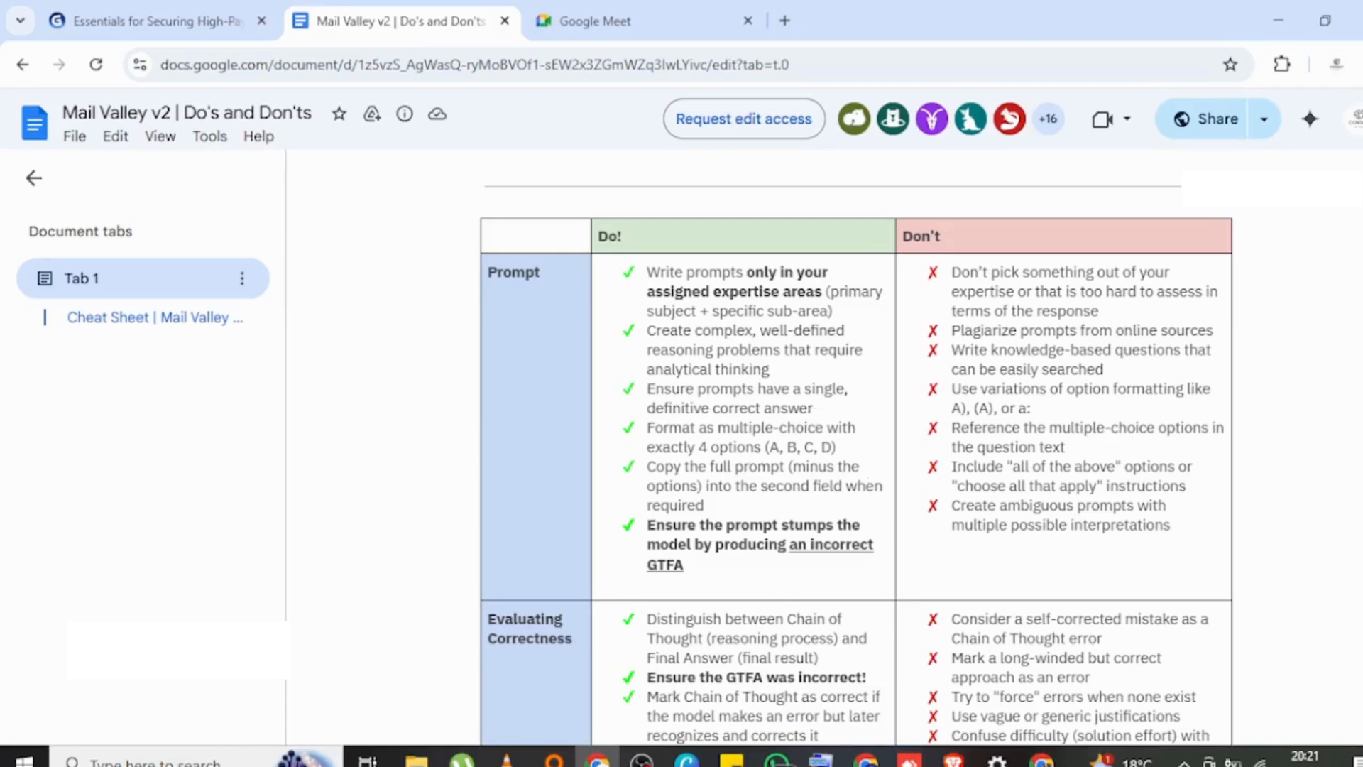
scroll("down", 3)
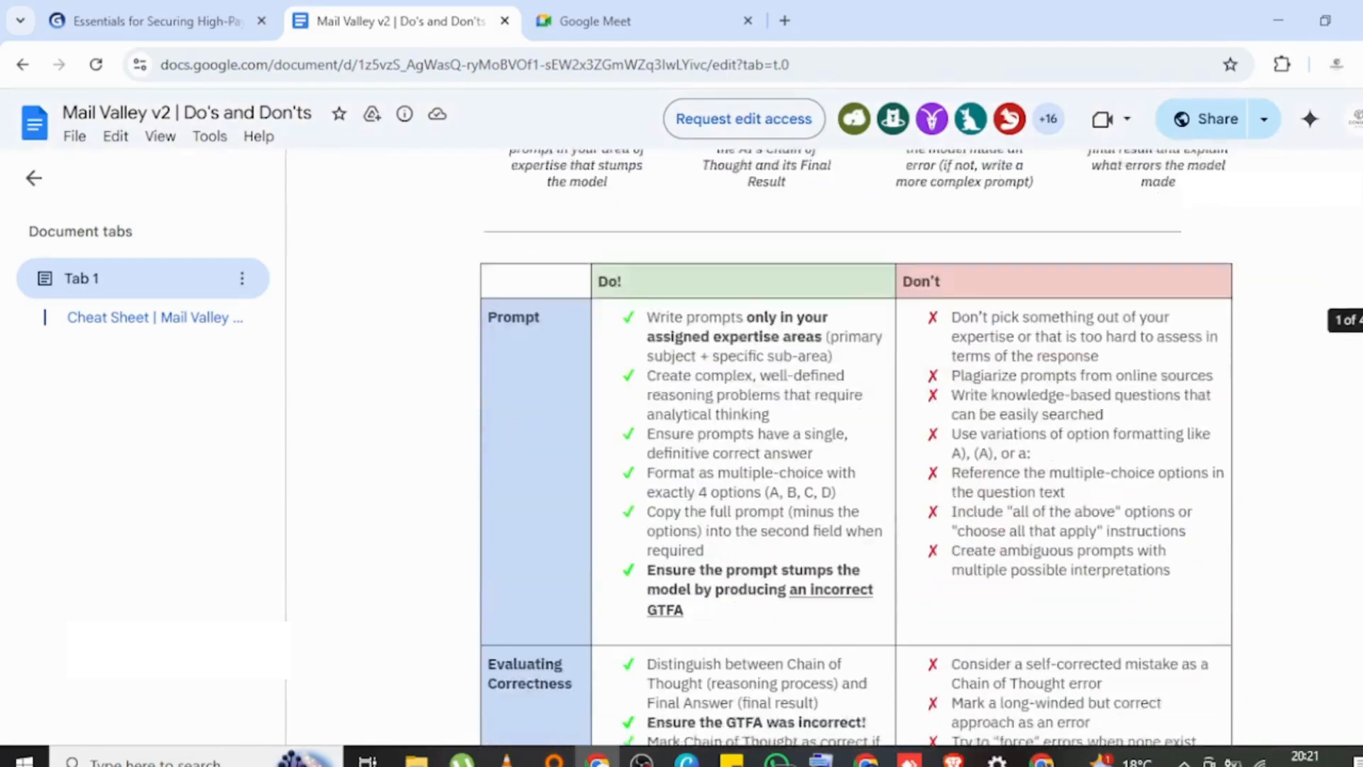
scroll("down", 3)
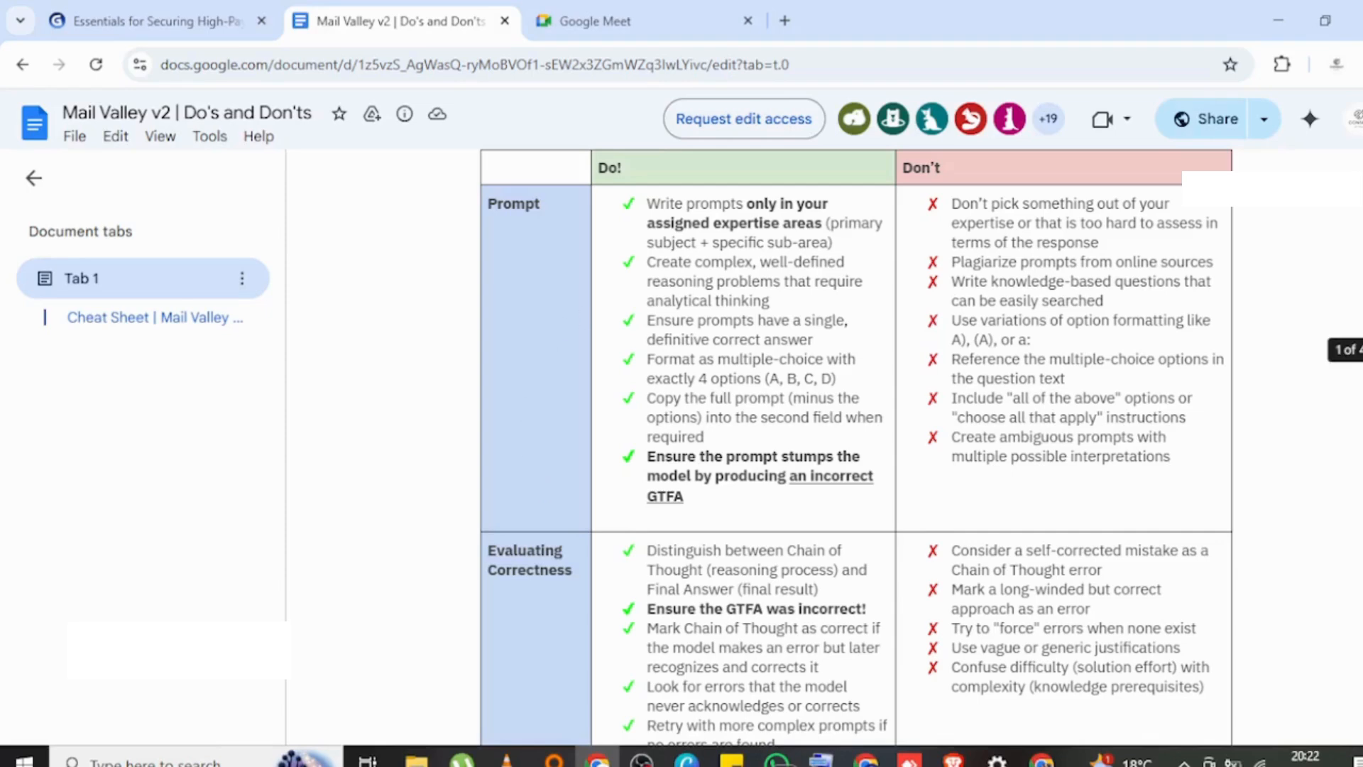
scroll("down", 3)
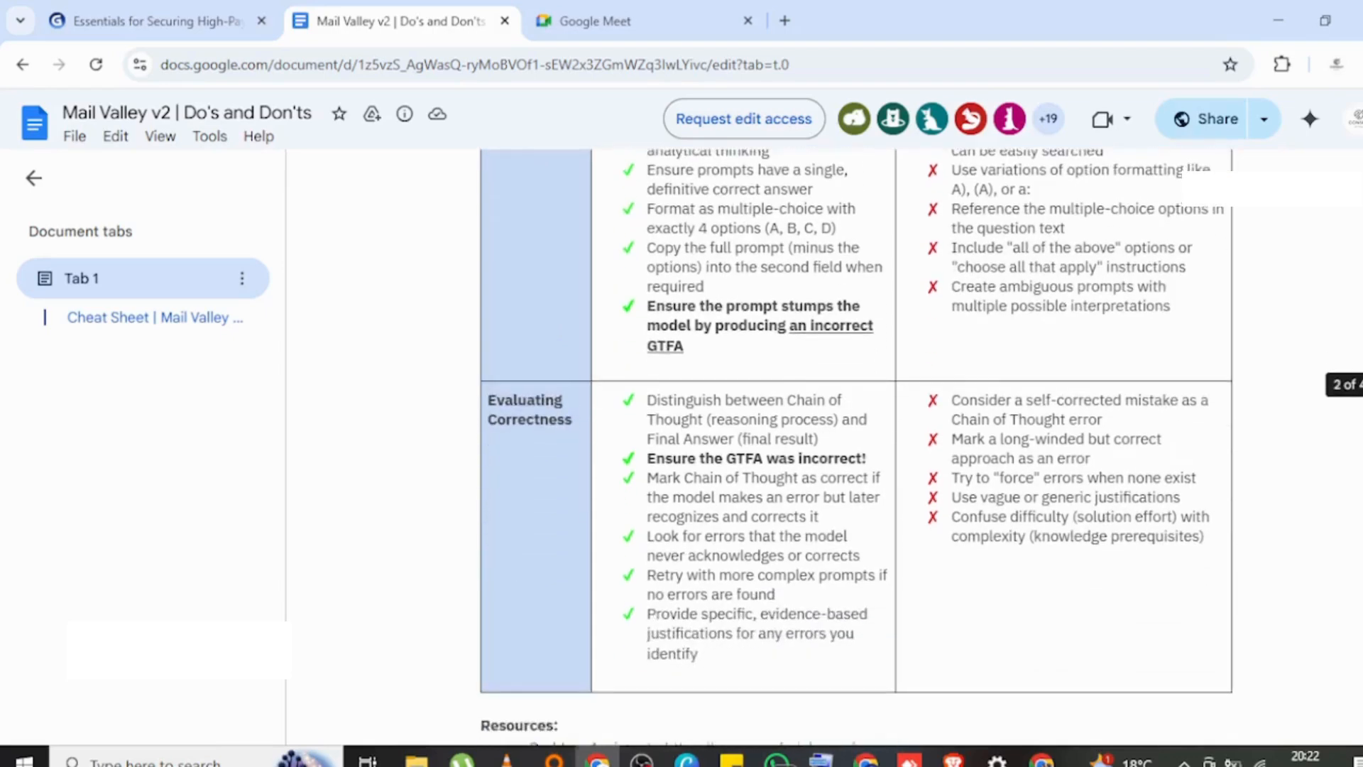
scroll("down", 3)
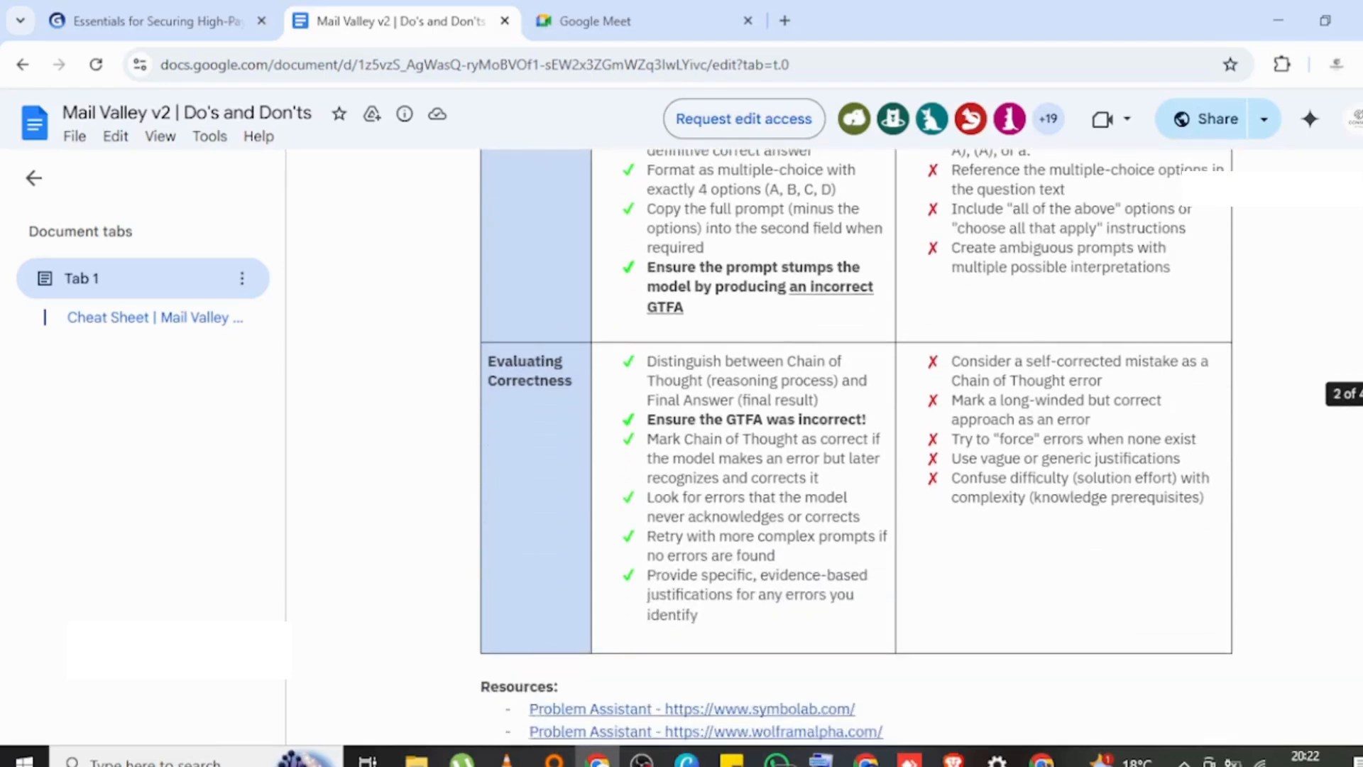